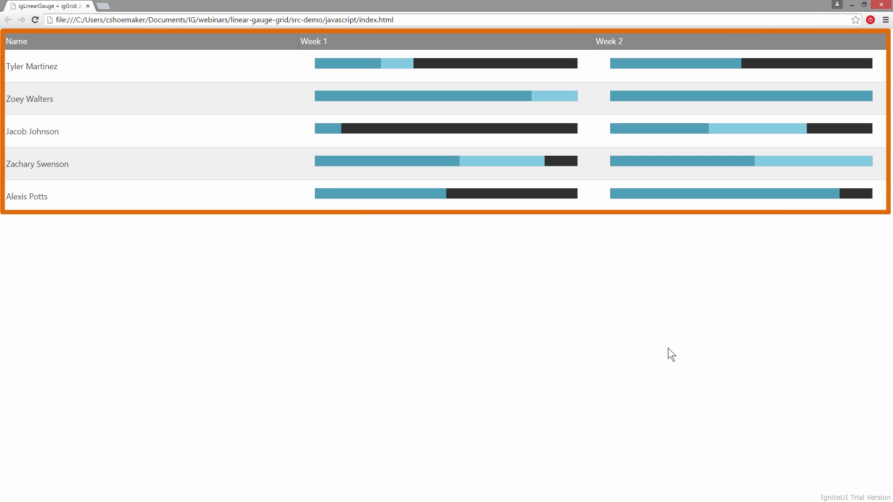
Bring up index.html in the editor showing the grid div and script includes
{"action": "left_click", "coordinate": [445, 63]}
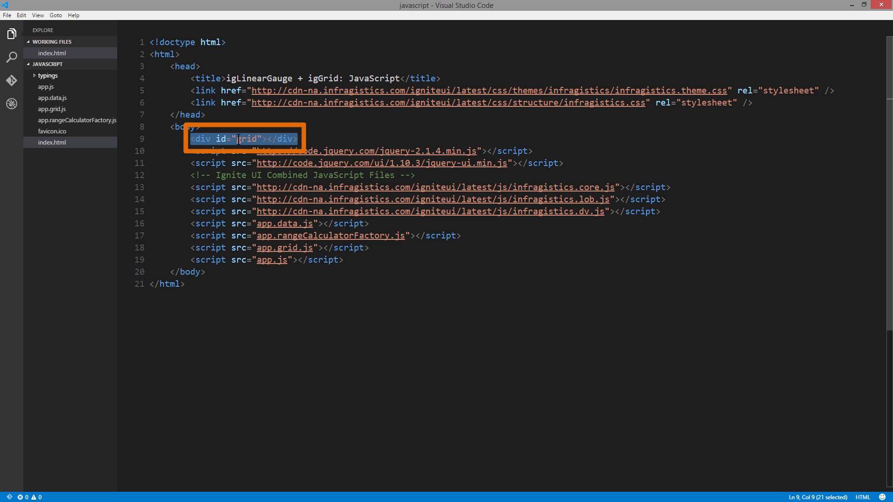
{"action": "left_click", "coordinate": [297, 139]}
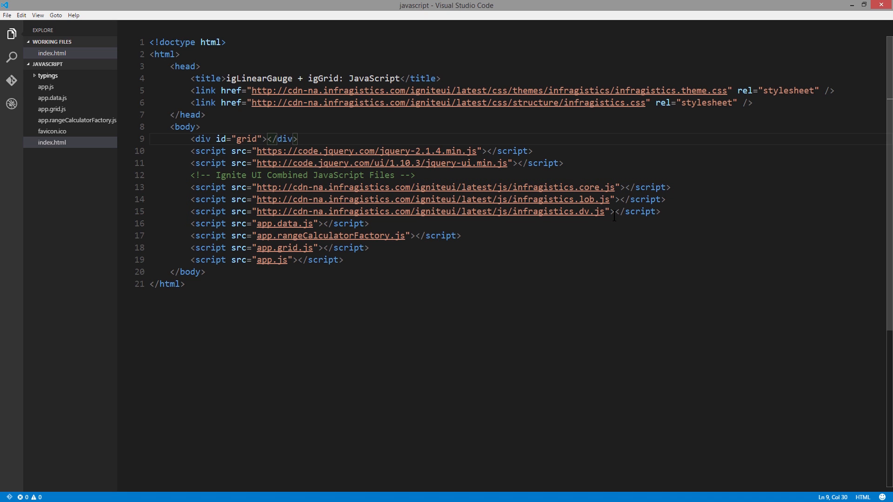
{"action": "mouse_move", "coordinate": [52, 97]}
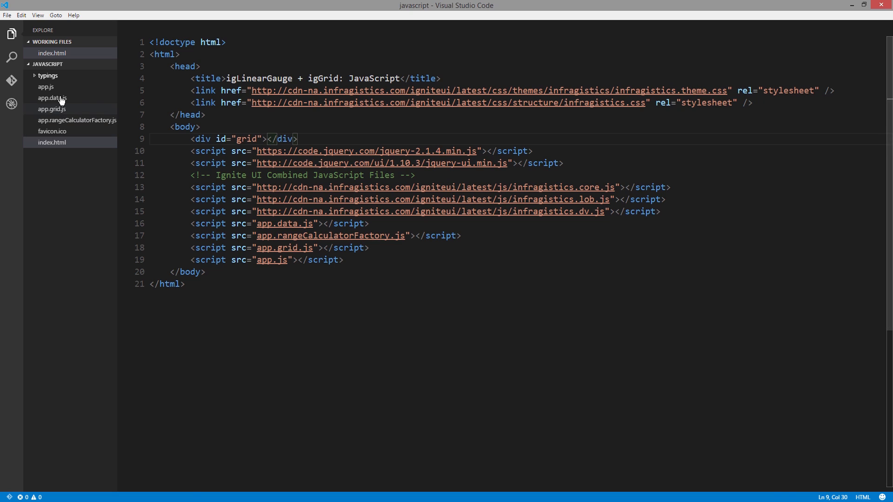
{"action": "left_click", "coordinate": [52, 98]}
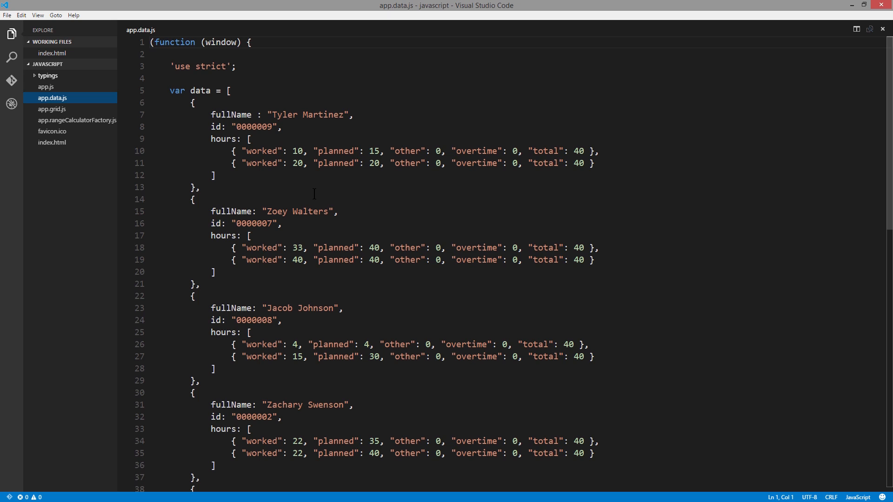
{"action": "mouse_move", "coordinate": [311, 196]}
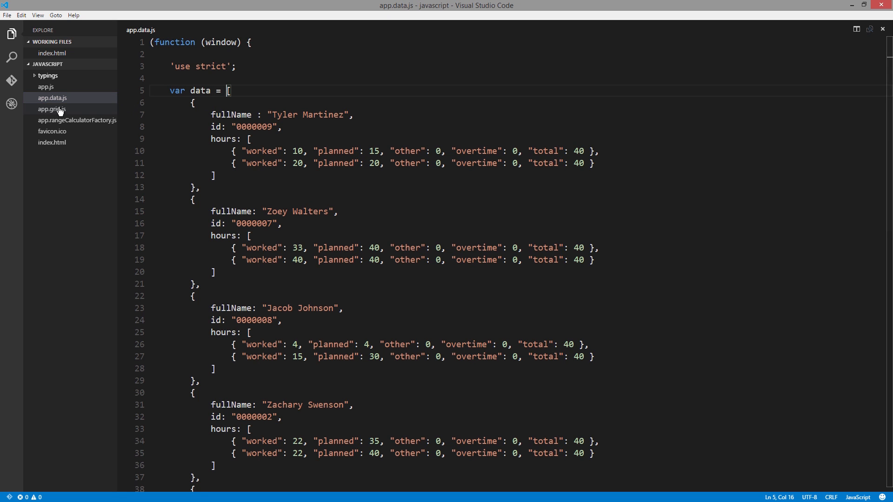
{"action": "left_click", "coordinate": [52, 142]}
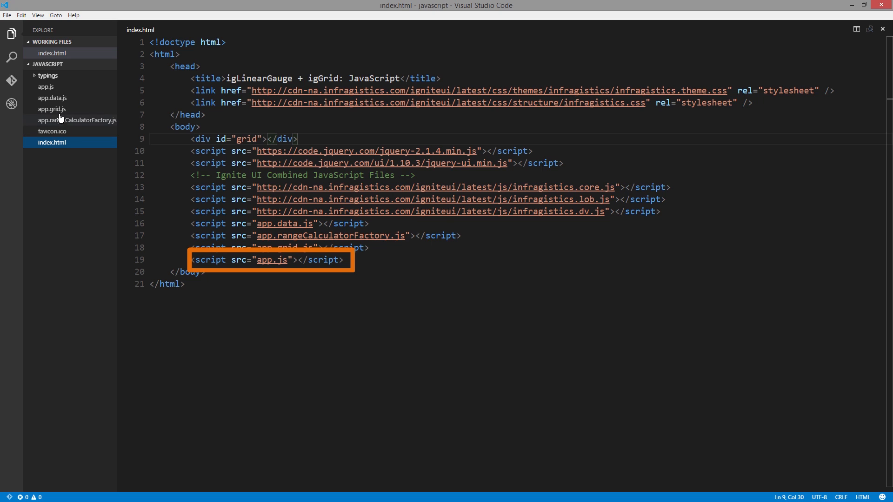
Show app.js with the name and gauge-templated week column definitions and igGrid setup
{"action": "left_click", "coordinate": [46, 87]}
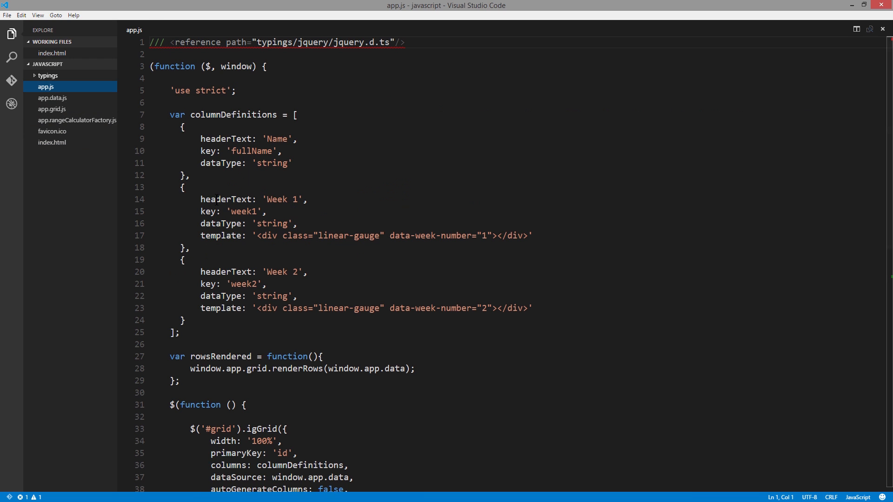
{"action": "left_click", "coordinate": [357, 177]}
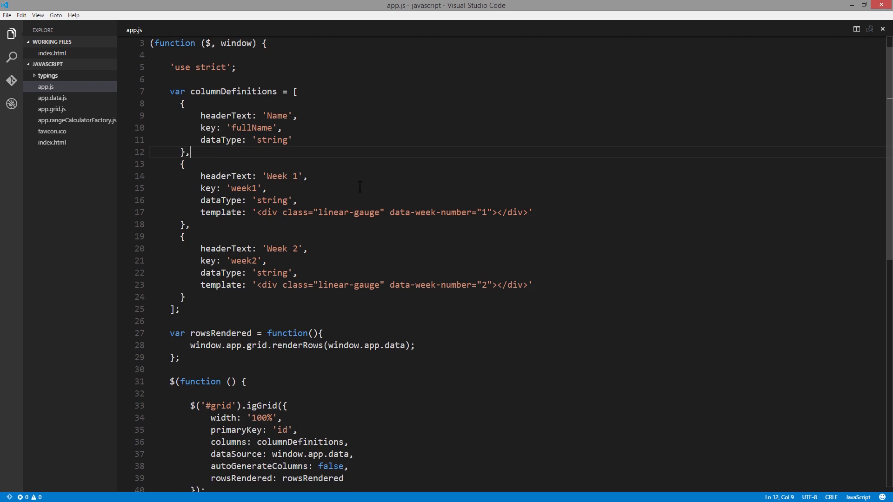
{"action": "scroll", "scroll_direction": "down", "scroll_amount": 3}
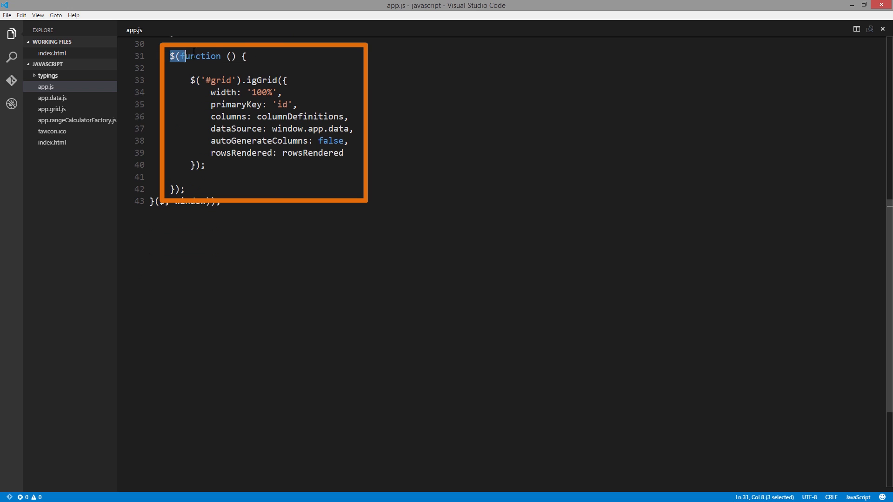
{"action": "left_click", "coordinate": [245, 56]}
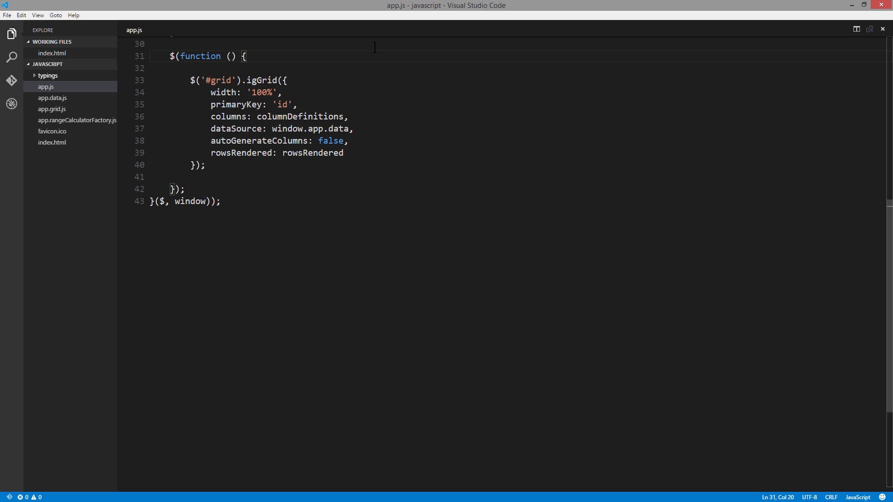
{"action": "mouse_move", "coordinate": [648, 371]}
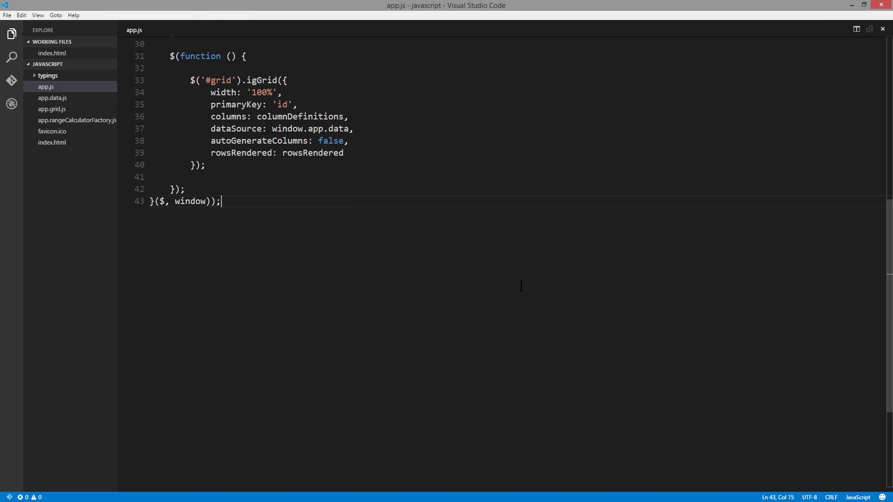
{"action": "scroll", "scroll_direction": "up", "scroll_amount": 3}
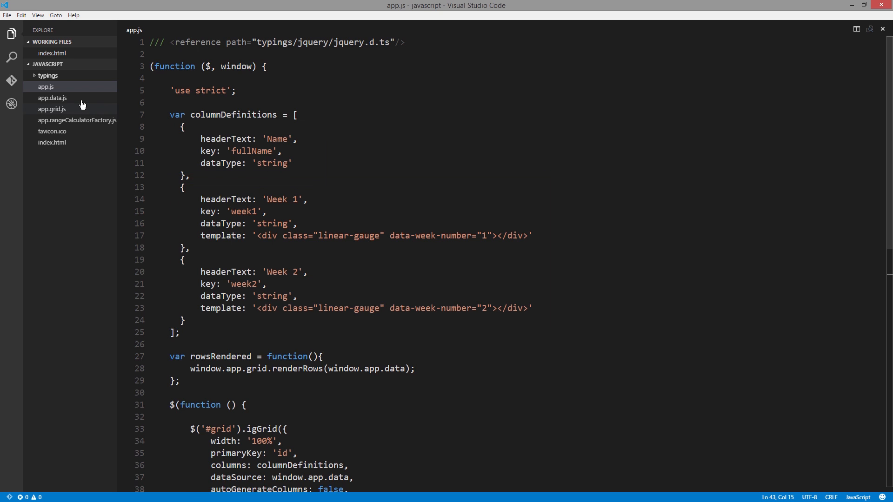
{"action": "left_click", "coordinate": [52, 98]}
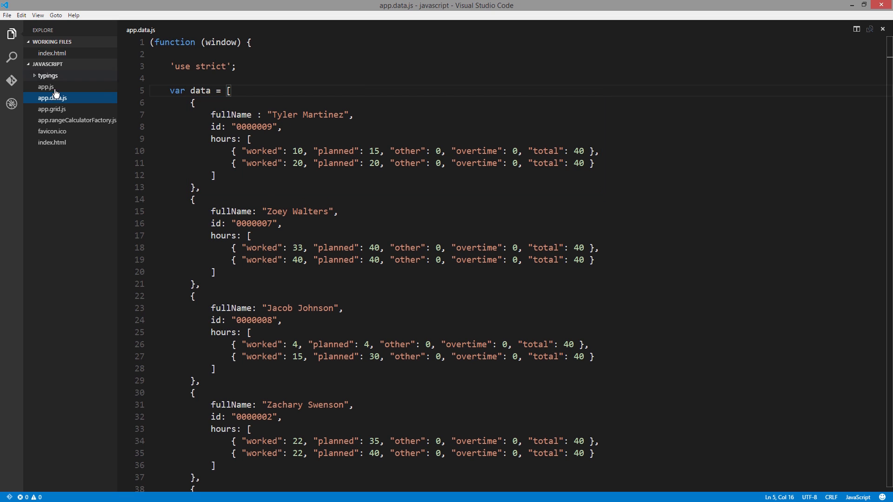
{"action": "left_click", "coordinate": [45, 86]}
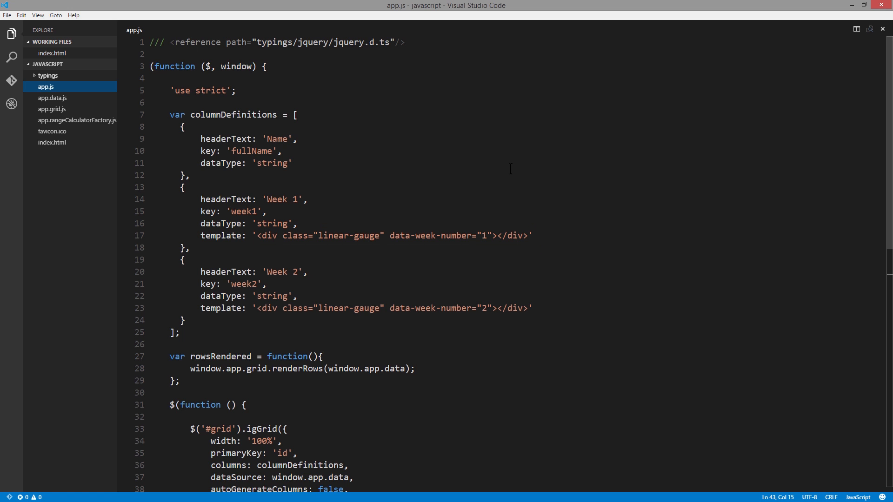
{"action": "scroll", "scroll_direction": "down", "scroll_amount": 3}
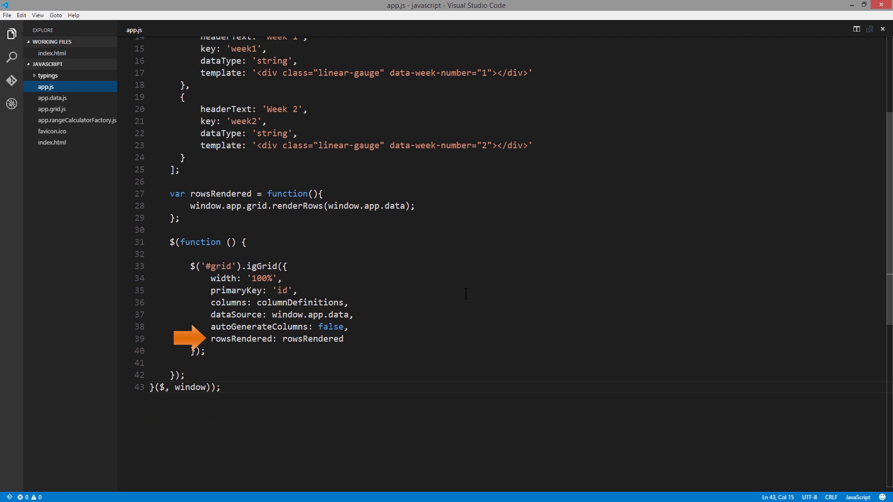
{"action": "mouse_move", "coordinate": [221, 194]}
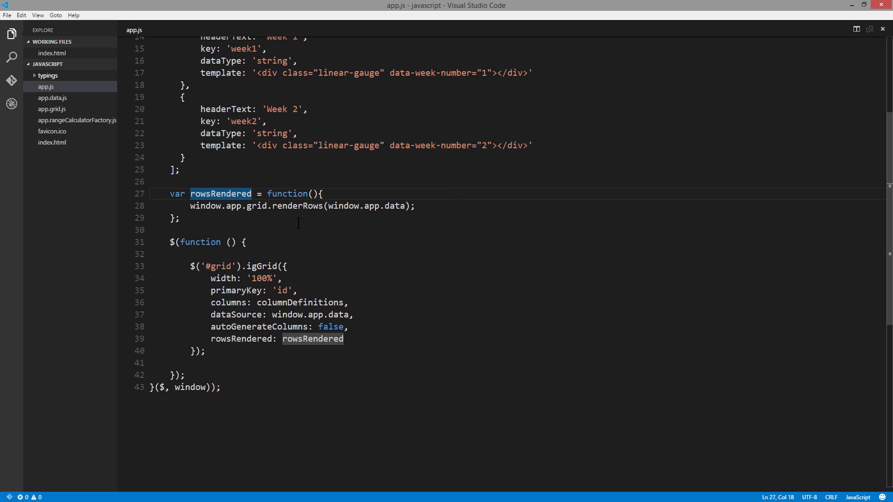
{"action": "left_click", "coordinate": [52, 109]}
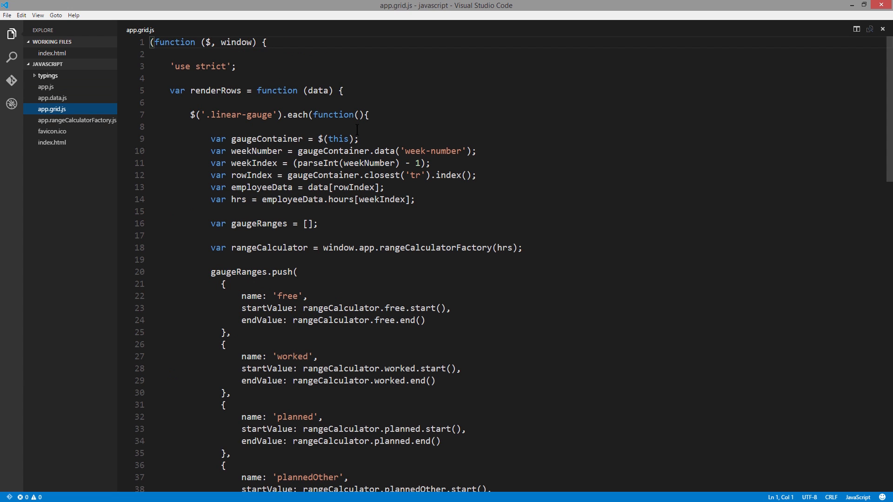
{"action": "left_click", "coordinate": [370, 114]}
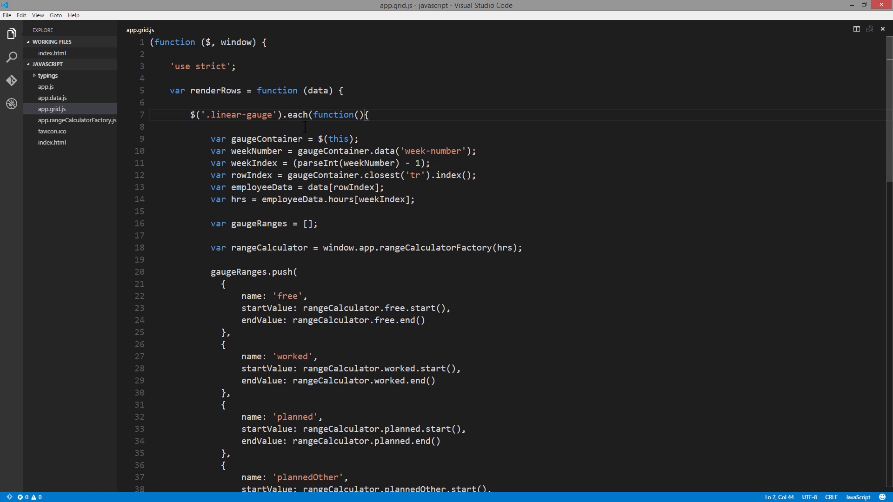
{"action": "mouse_move", "coordinate": [376, 133]}
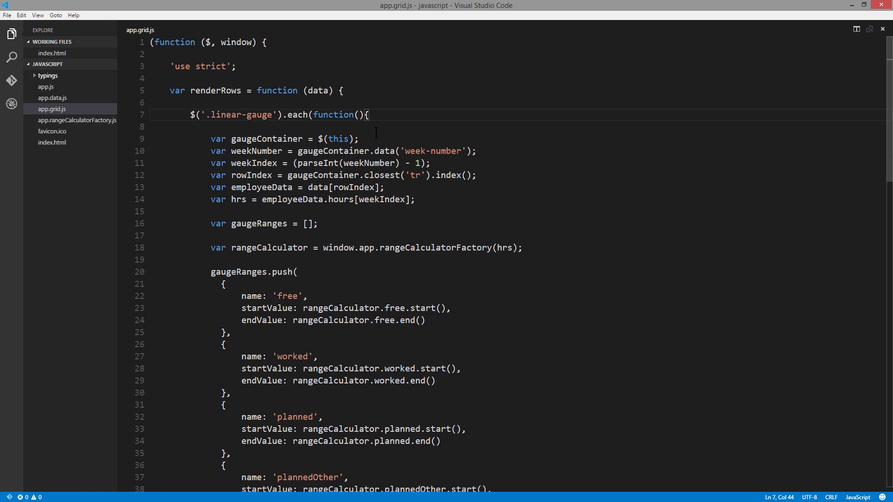
{"action": "scroll", "scroll_direction": "down", "scroll_amount": 3}
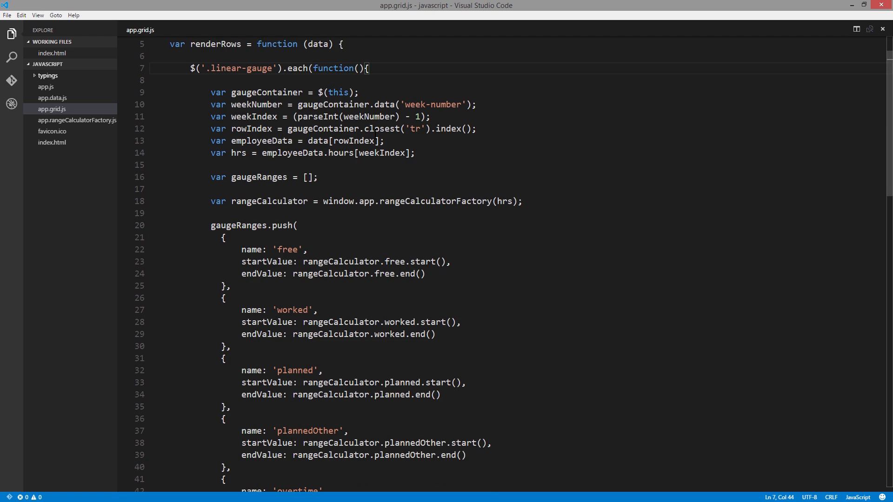
{"action": "scroll", "scroll_direction": "down", "scroll_amount": 3}
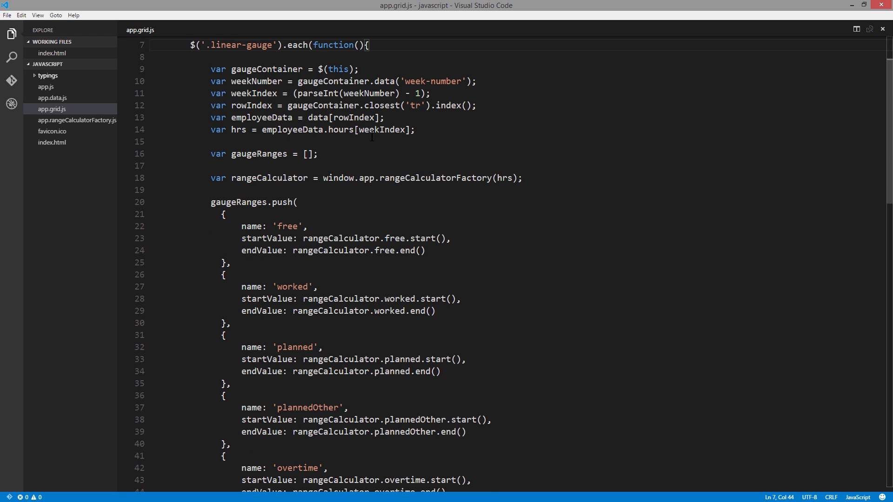
{"action": "scroll", "scroll_direction": "down", "scroll_amount": 3}
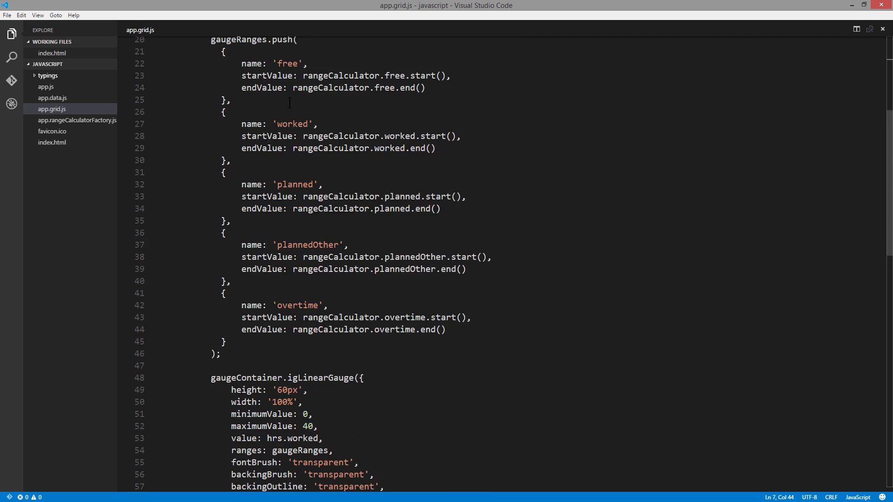
{"action": "scroll", "scroll_direction": "down", "scroll_amount": 3}
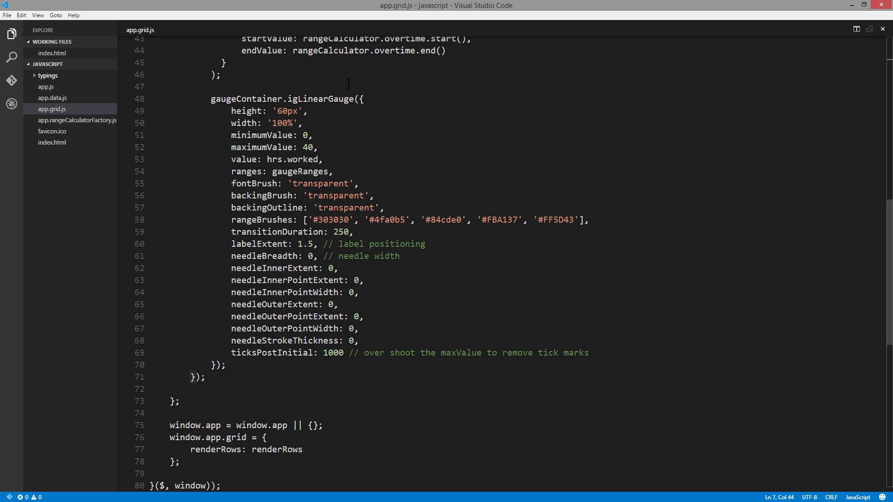
{"action": "scroll", "scroll_direction": "up", "scroll_amount": 3}
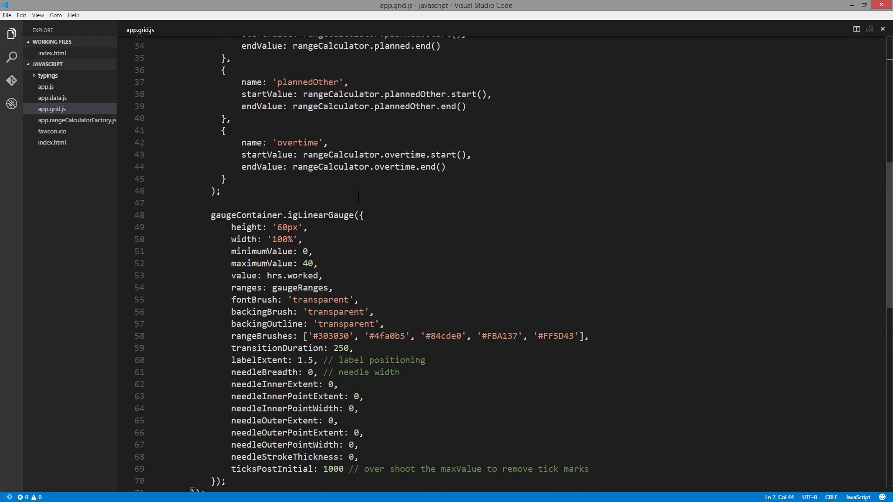
{"action": "scroll", "scroll_direction": "up", "scroll_amount": 3}
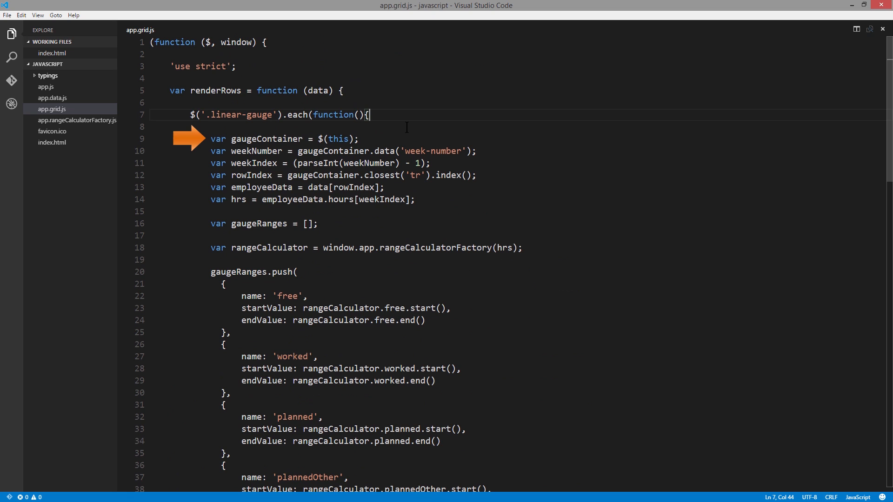
{"action": "double_click", "coordinate": [266, 138]}
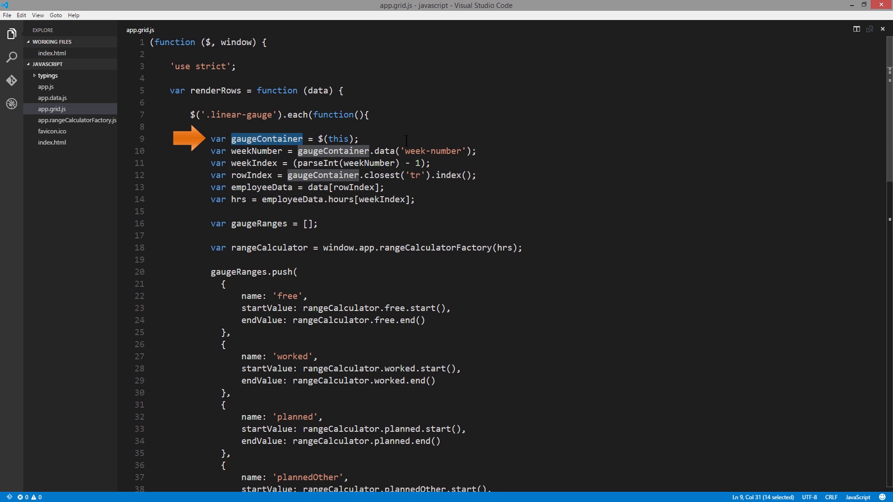
{"action": "left_click", "coordinate": [361, 139]}
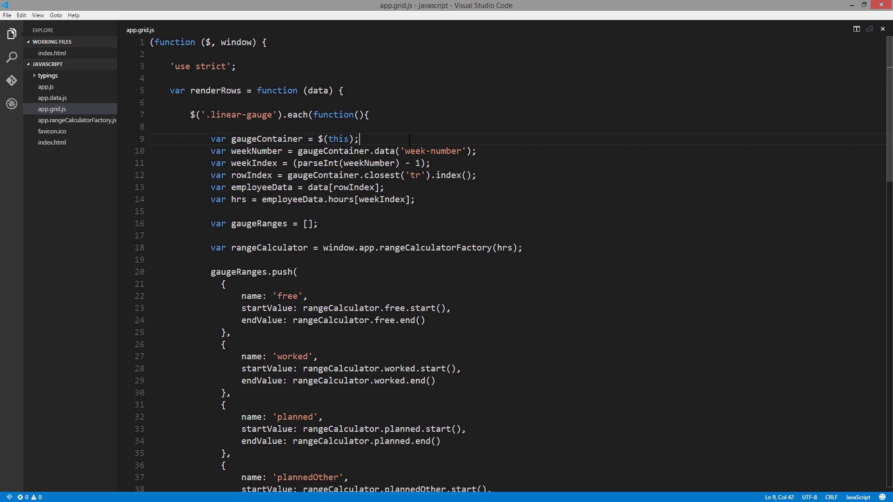
{"action": "mouse_move", "coordinate": [259, 150]}
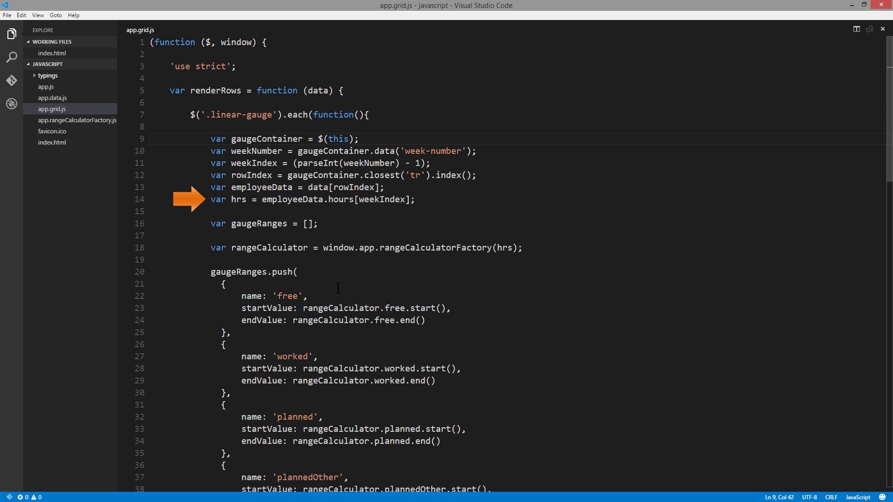
{"action": "scroll", "scroll_direction": "down", "scroll_amount": 3}
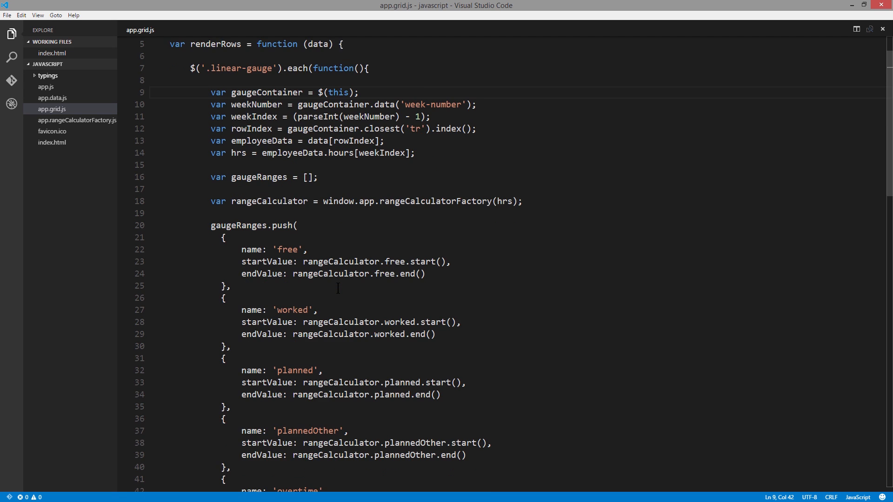
{"action": "scroll", "scroll_direction": "down", "scroll_amount": 3}
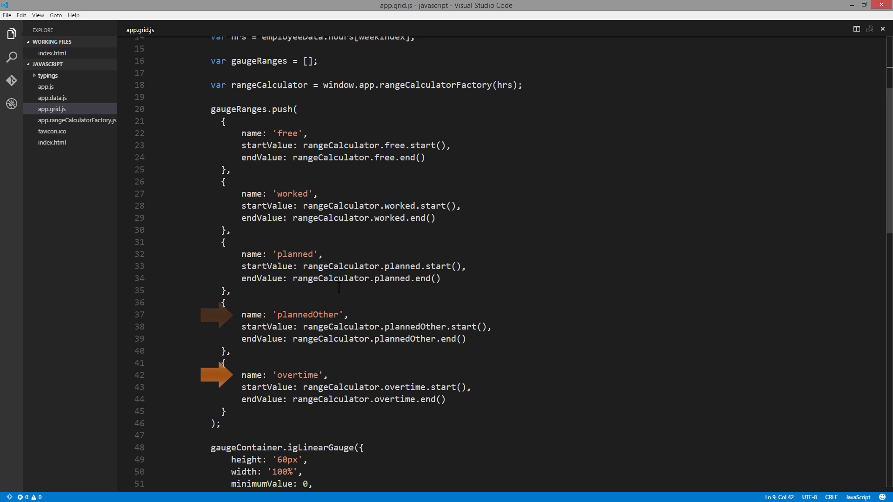
{"action": "scroll", "scroll_direction": "down", "scroll_amount": 3}
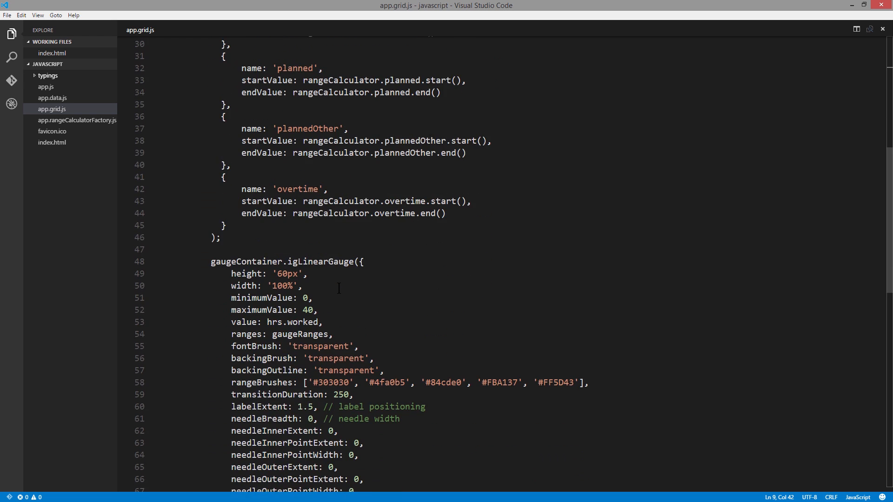
{"action": "scroll", "scroll_direction": "down", "scroll_amount": 3}
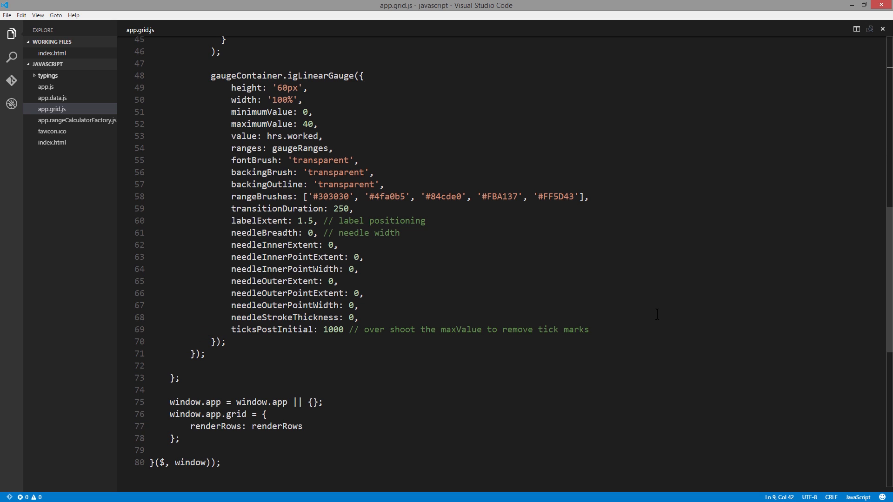
{"action": "mouse_move", "coordinate": [514, 189]}
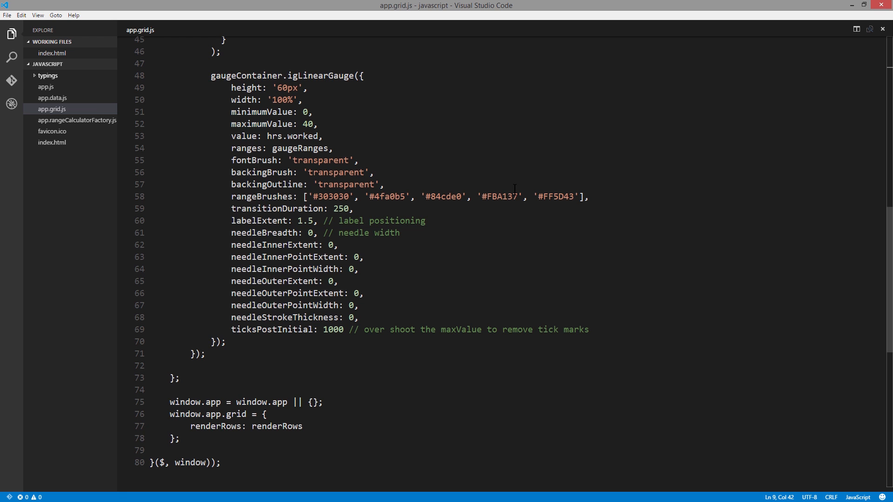